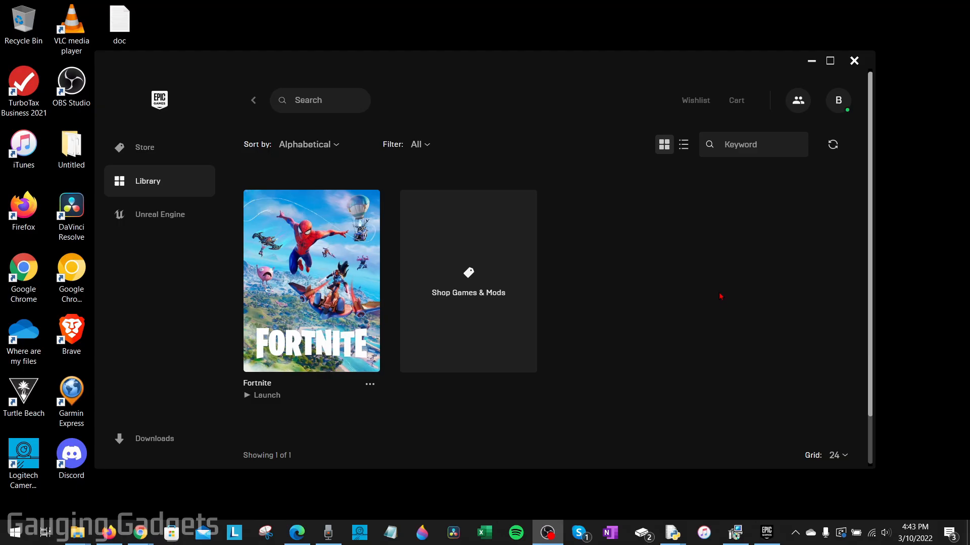
pyautogui.moveTo(669, 264)
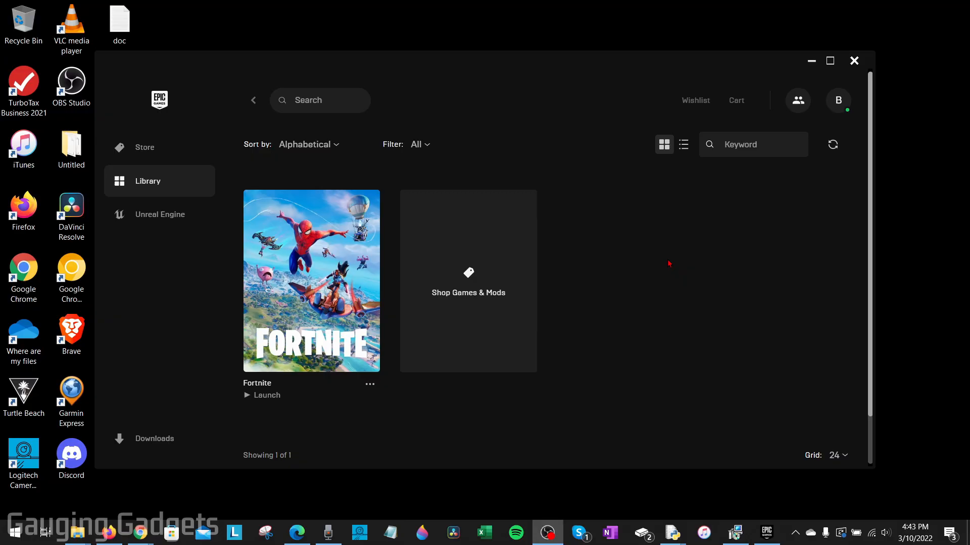
pyautogui.moveTo(147, 86)
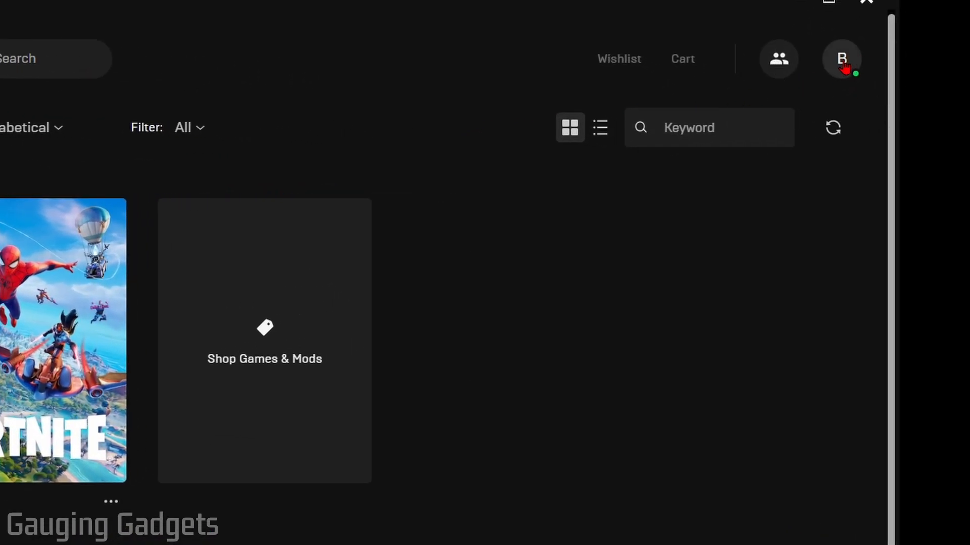
# - Enable Offline Mode Browsing in the launcher settings and return to the library
pyautogui.click(841, 59)
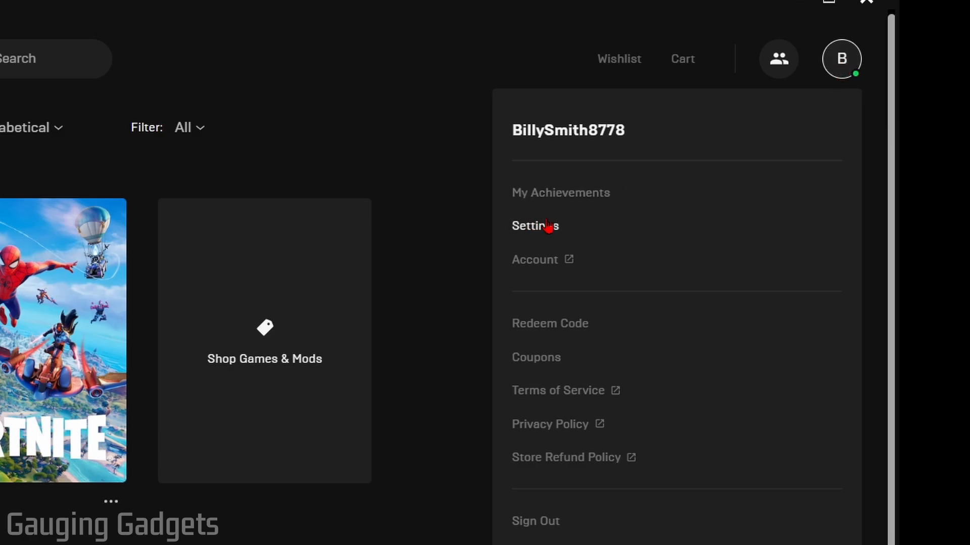
pyautogui.click(534, 225)
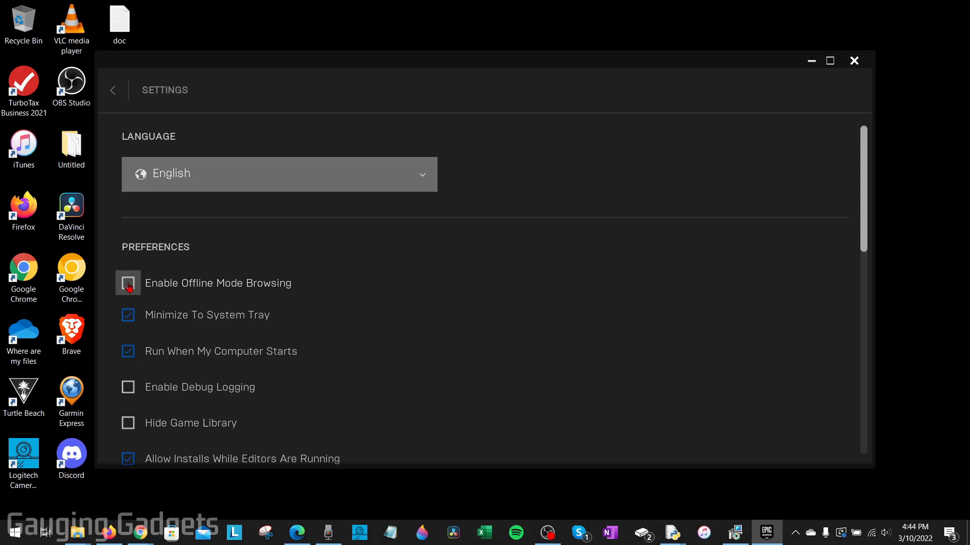
pyautogui.click(129, 282)
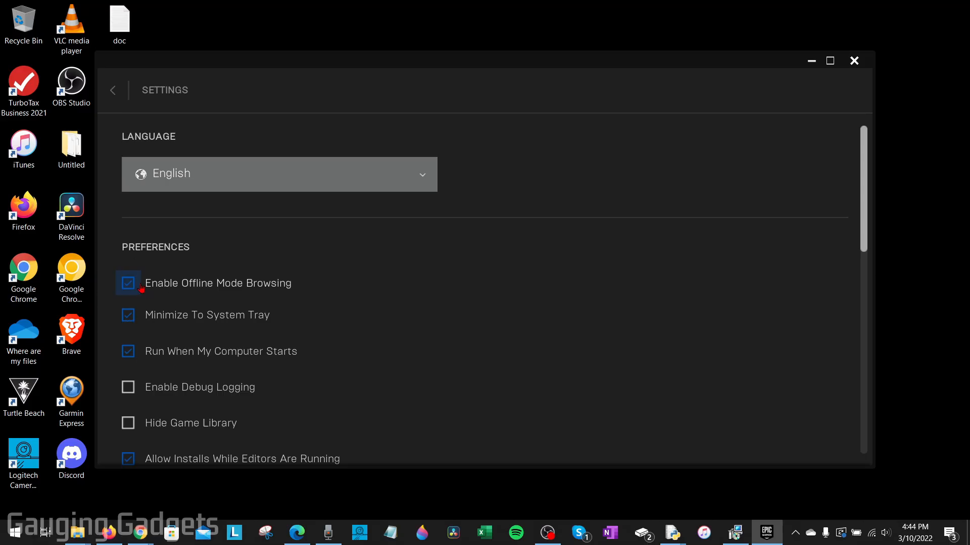
pyautogui.click(113, 90)
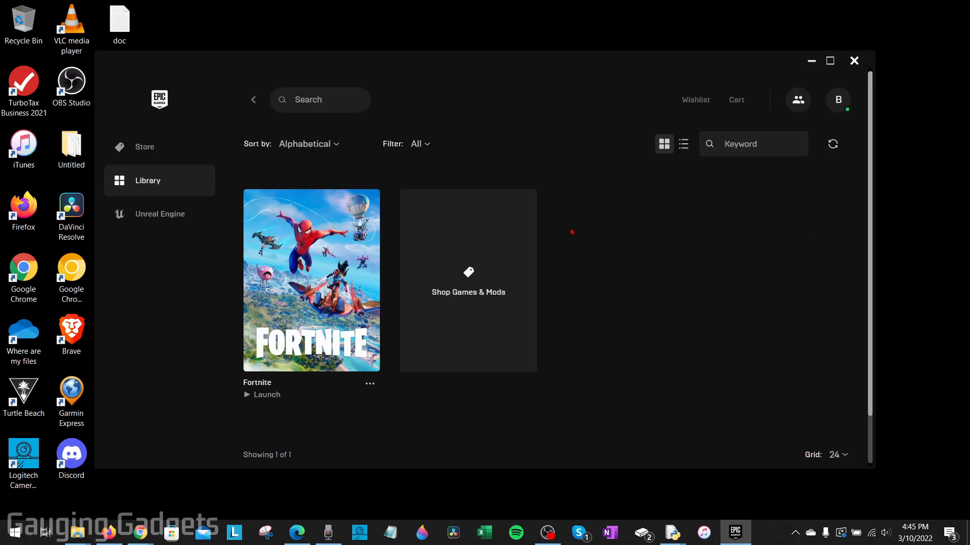
pyautogui.moveTo(614, 229)
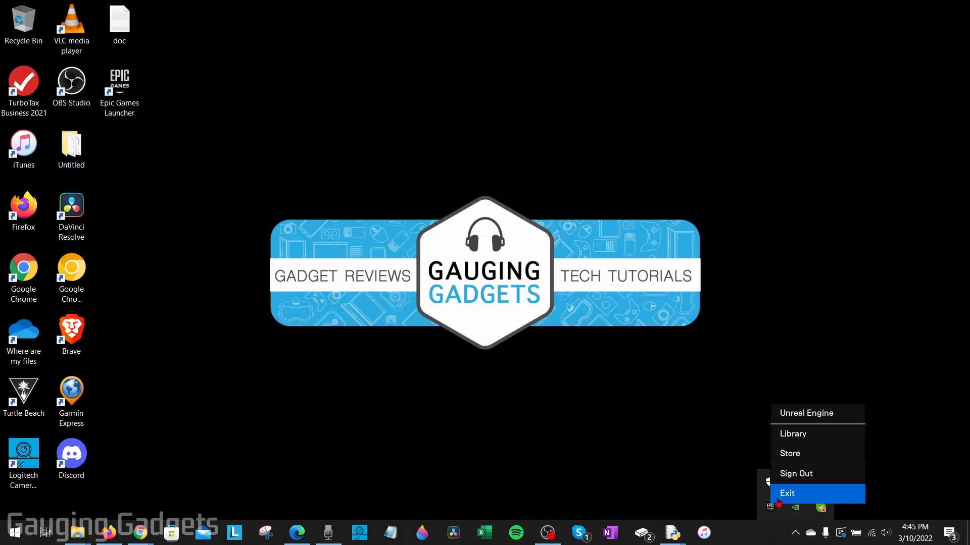
# - Exit the launcher from the tray icon and disconnect the computer from the internet
pyautogui.click(786, 492)
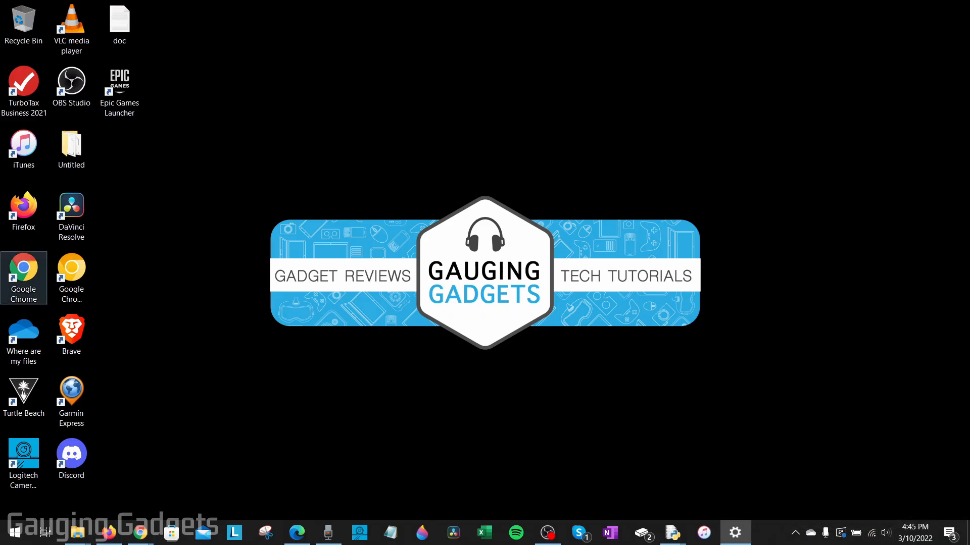
pyautogui.click(734, 531)
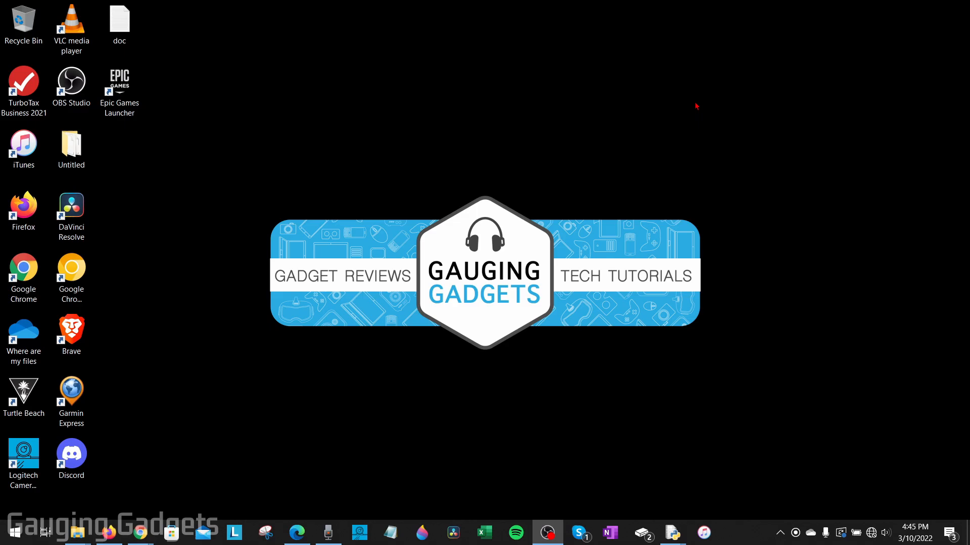
pyautogui.click(120, 87)
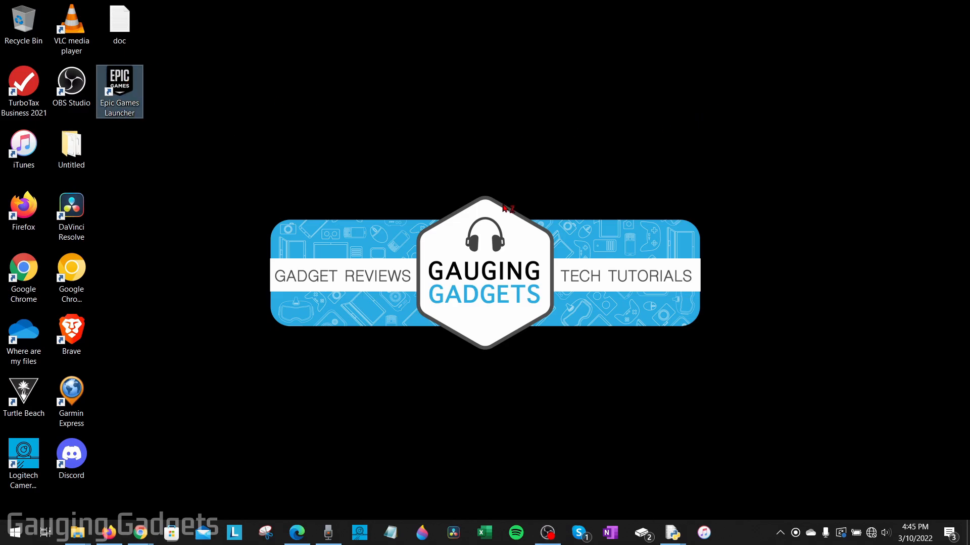
pyautogui.doubleClick(119, 91)
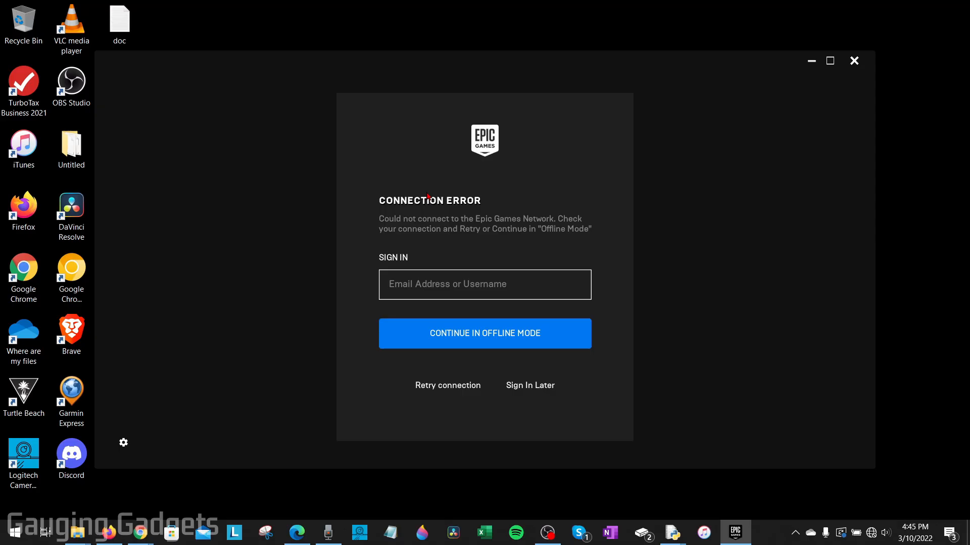
pyautogui.moveTo(580, 252)
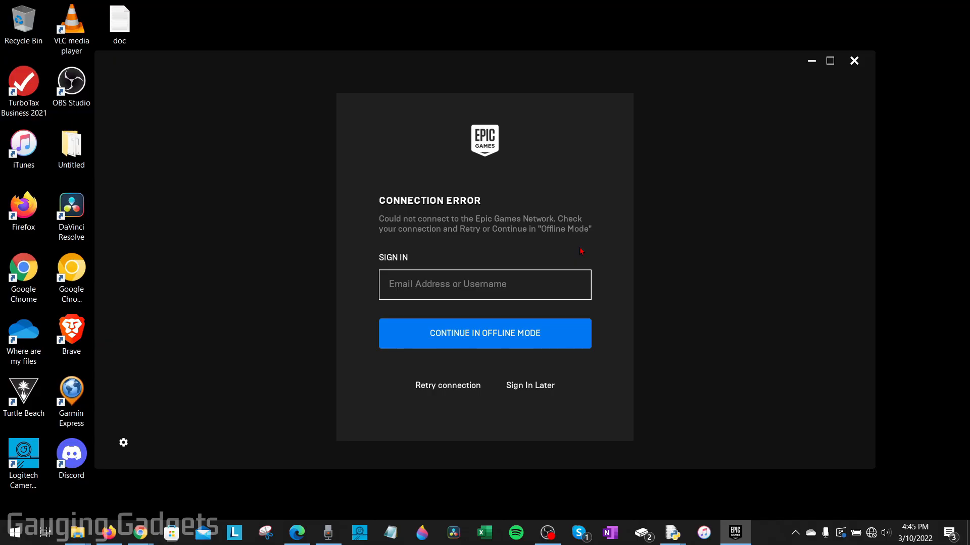
pyautogui.moveTo(566, 230)
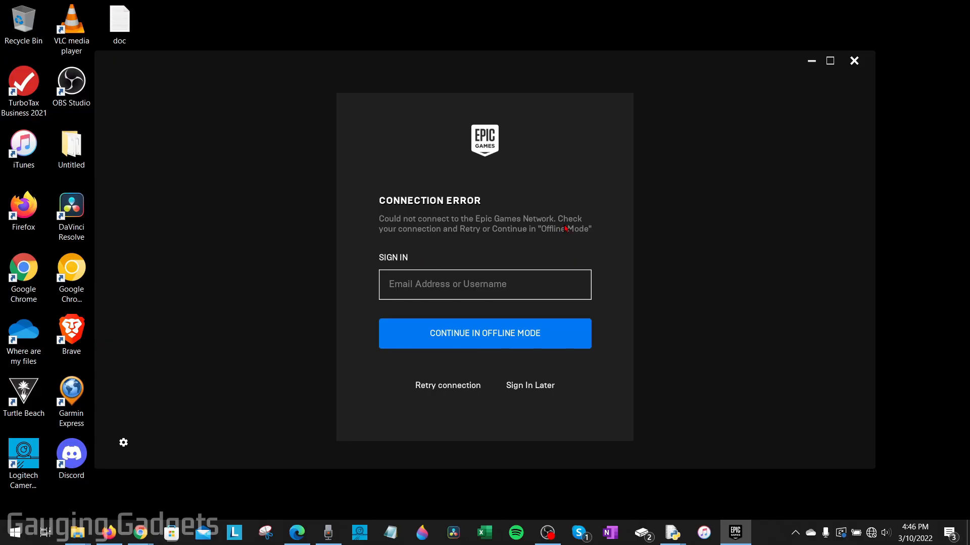
pyautogui.click(484, 285)
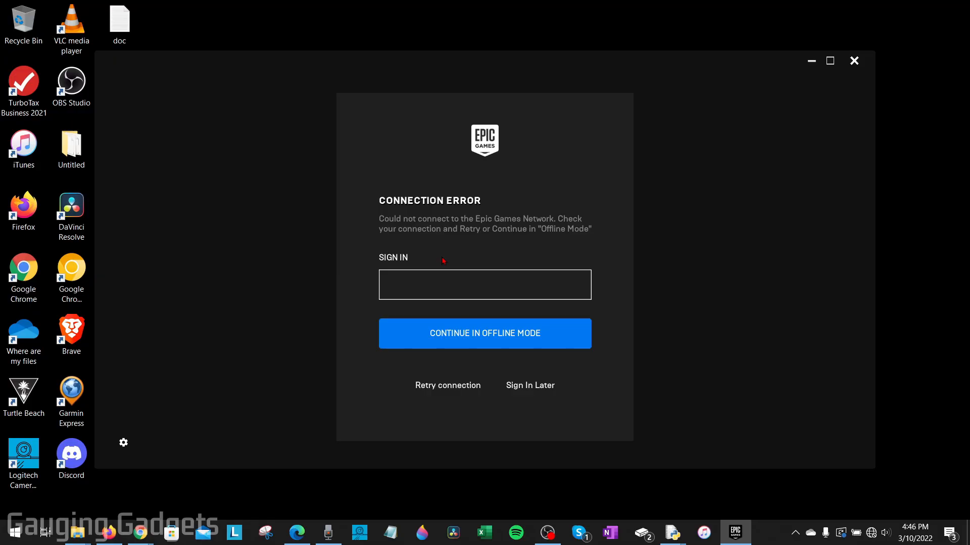
pyautogui.click(483, 284)
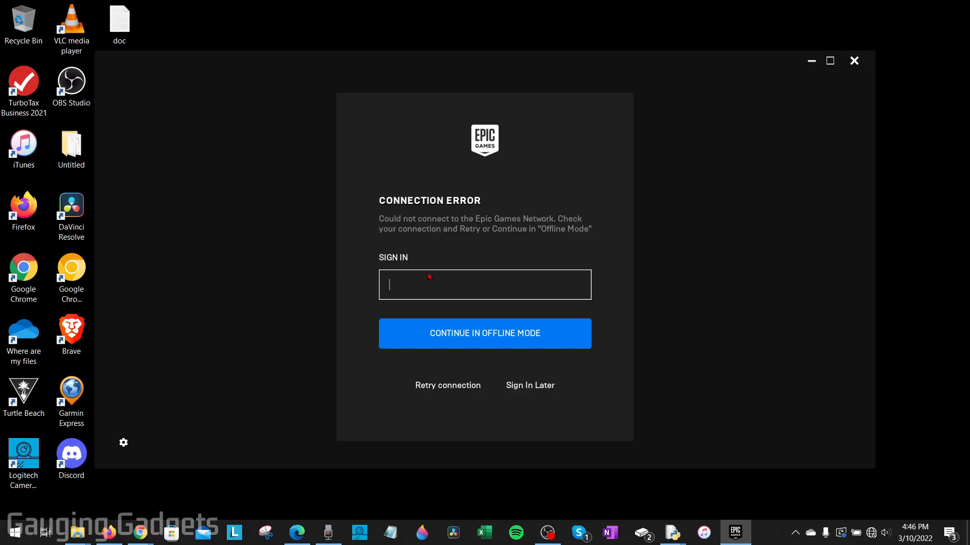
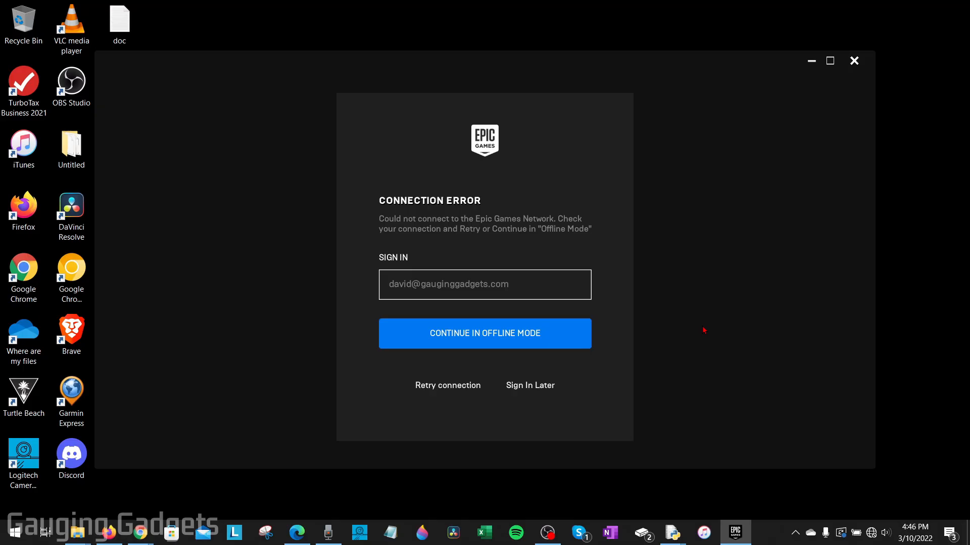
pyautogui.click(484, 334)
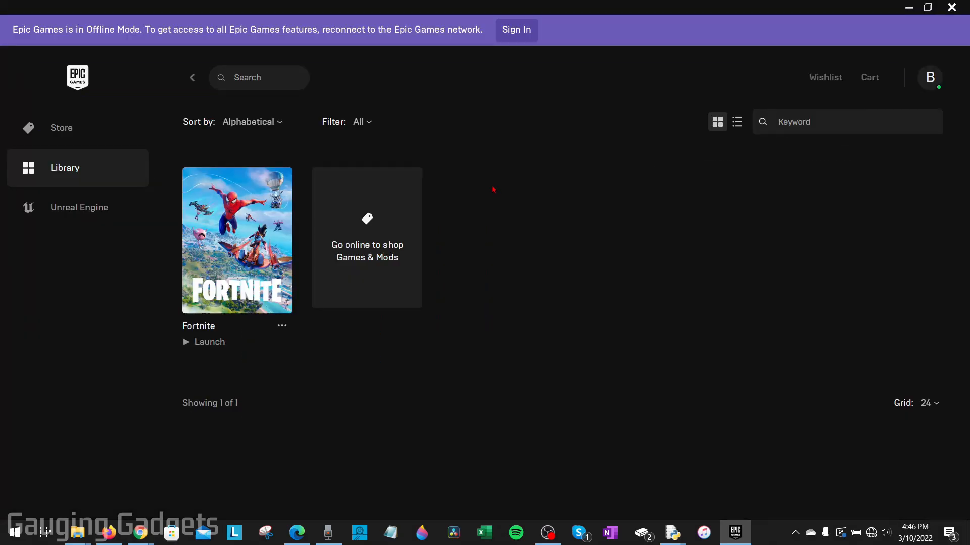
pyautogui.moveTo(459, 192)
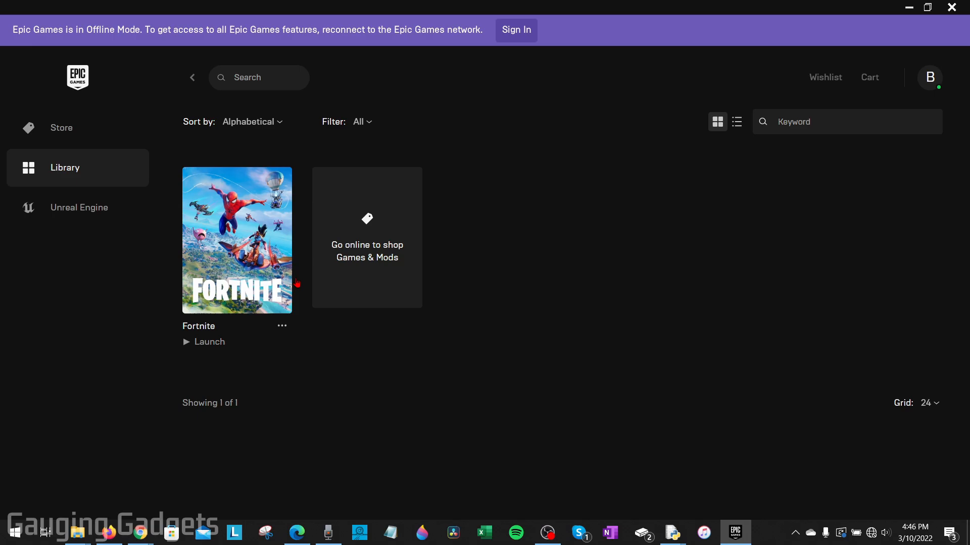
pyautogui.moveTo(597, 210)
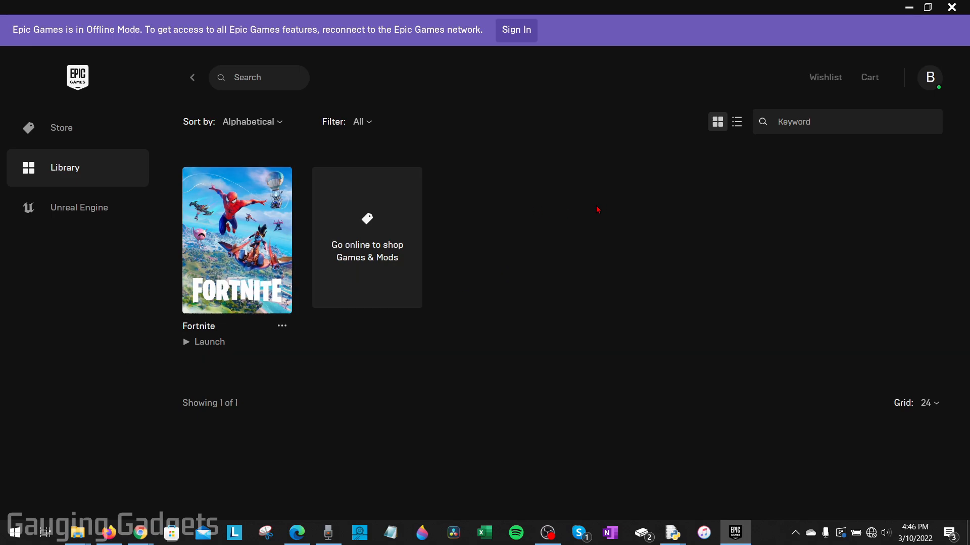